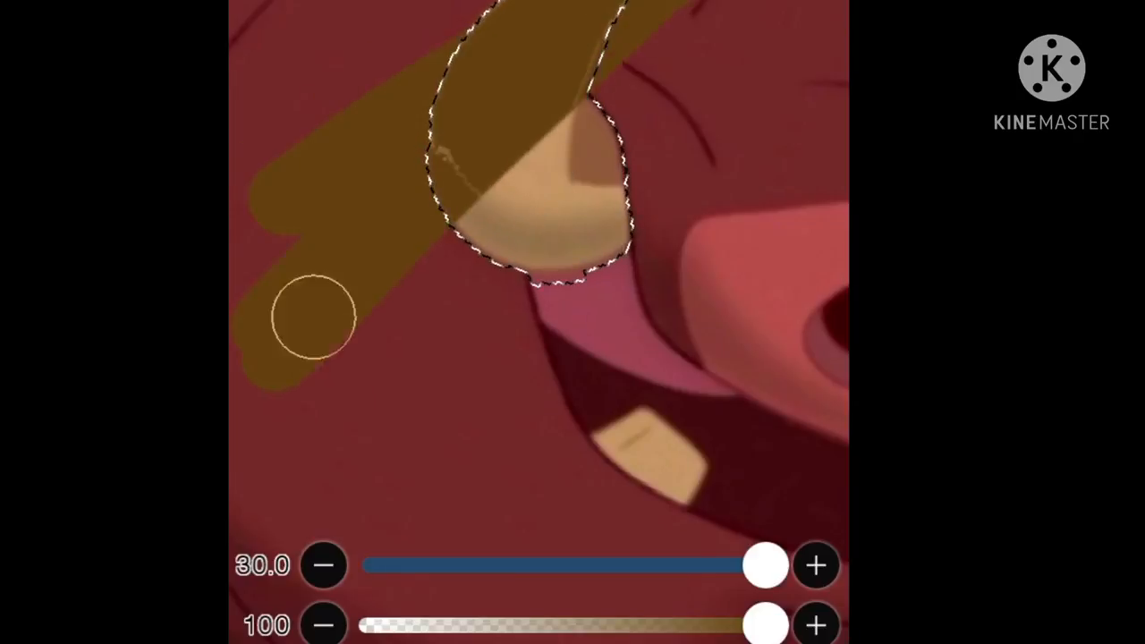
Step: Paint the lasso-selected tusk solid golden-brown with a size-30 brush
{"action": "left_click_drag", "start_coordinate": [766, 565], "coordinate": [498, 566]}
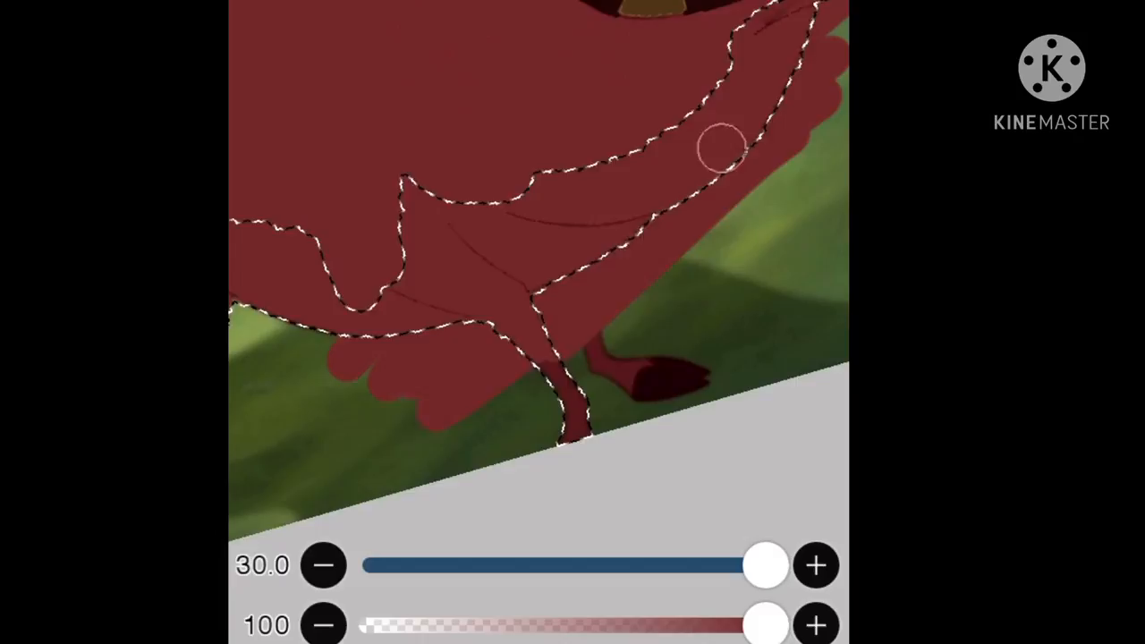
Step: Fill the selected body dark red, then touch up the skin beside the eye with a size-4 brush
{"action": "left_click_drag", "start_coordinate": [766, 565], "coordinate": [402, 565]}
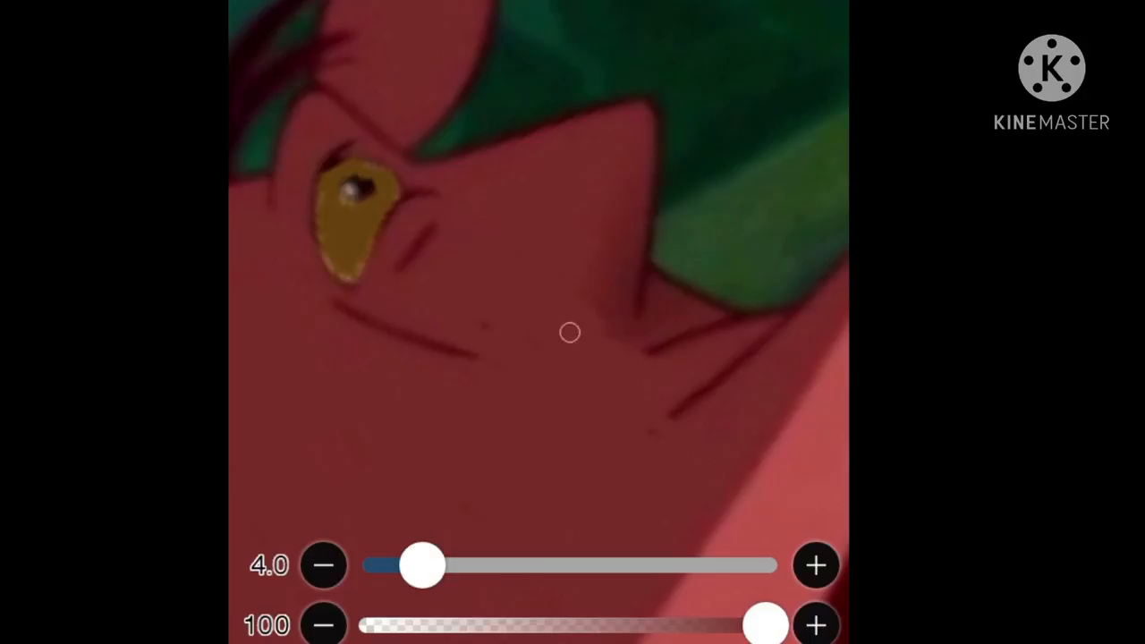
{"action": "left_click_drag", "start_coordinate": [422, 565], "coordinate": [433, 565]}
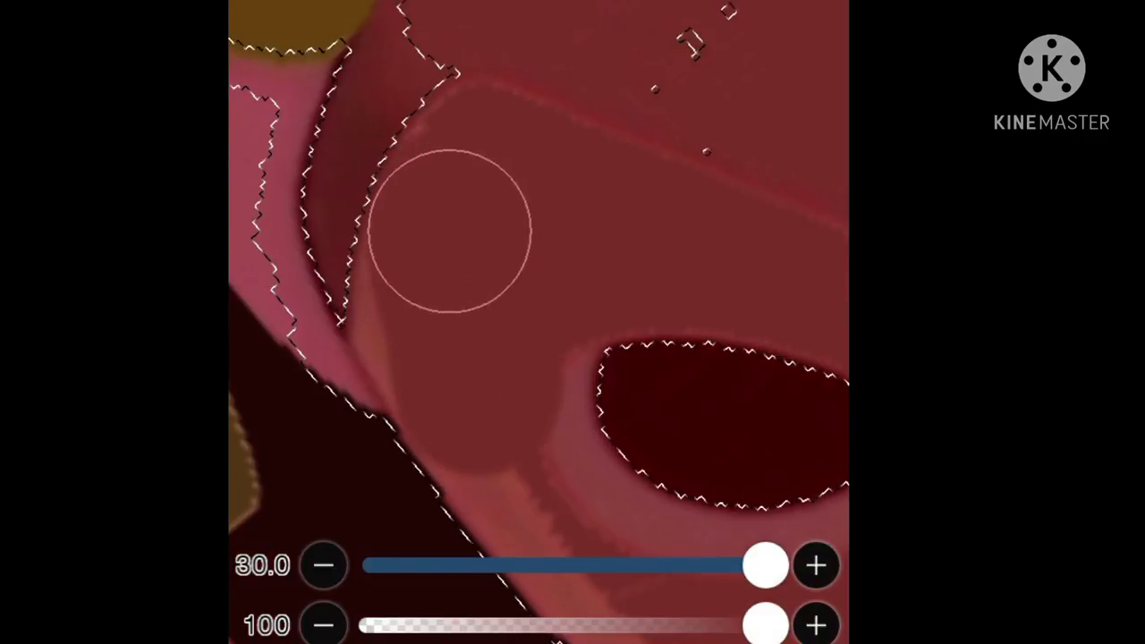
Step: Paint the selected snout and face flat red, leaving the nostrils dark
{"action": "left_click_drag", "start_coordinate": [766, 566], "coordinate": [466, 565]}
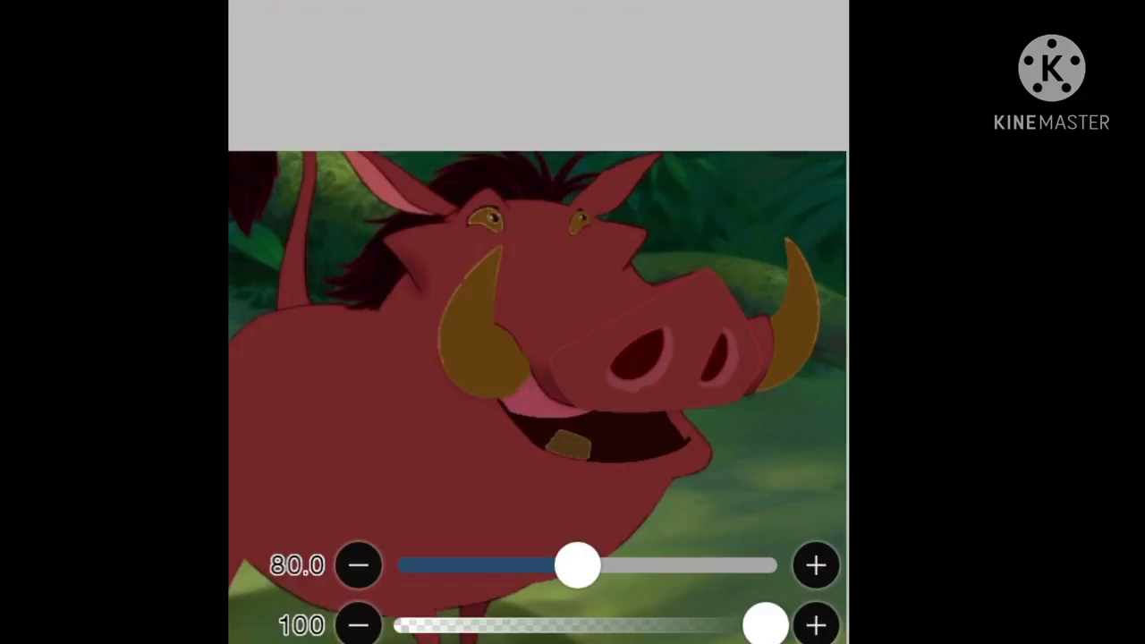
Step: Paint neon-green eye shadow over both of Pumbaa's eyelids
{"action": "left_click_drag", "start_coordinate": [766, 625], "coordinate": [766, 624]}
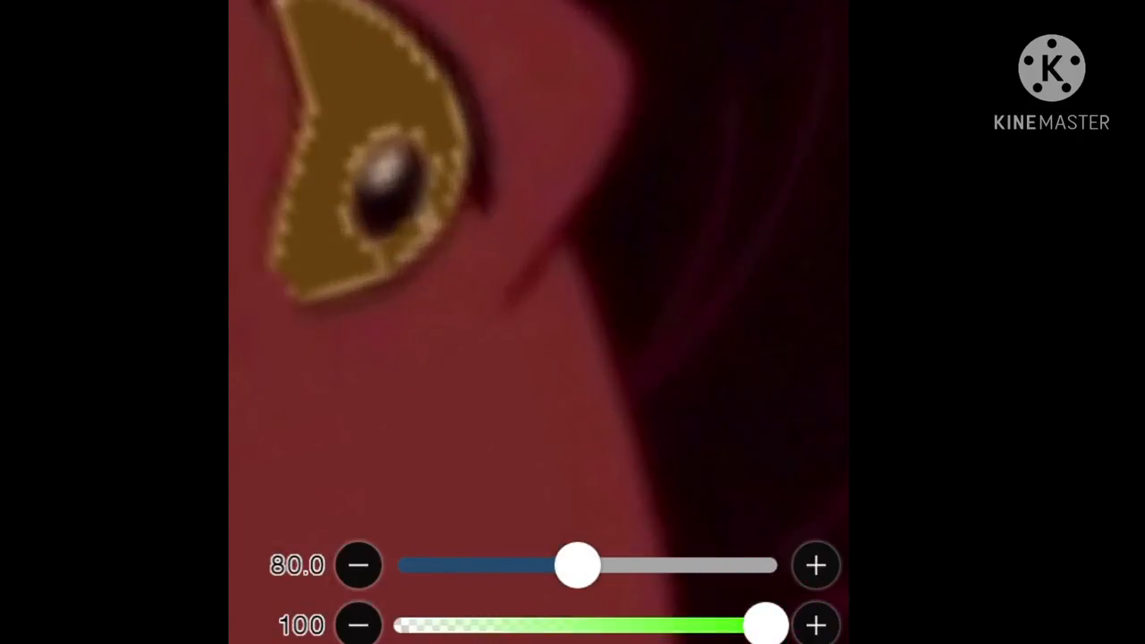
{"action": "left_click_drag", "start_coordinate": [577, 565], "coordinate": [410, 565]}
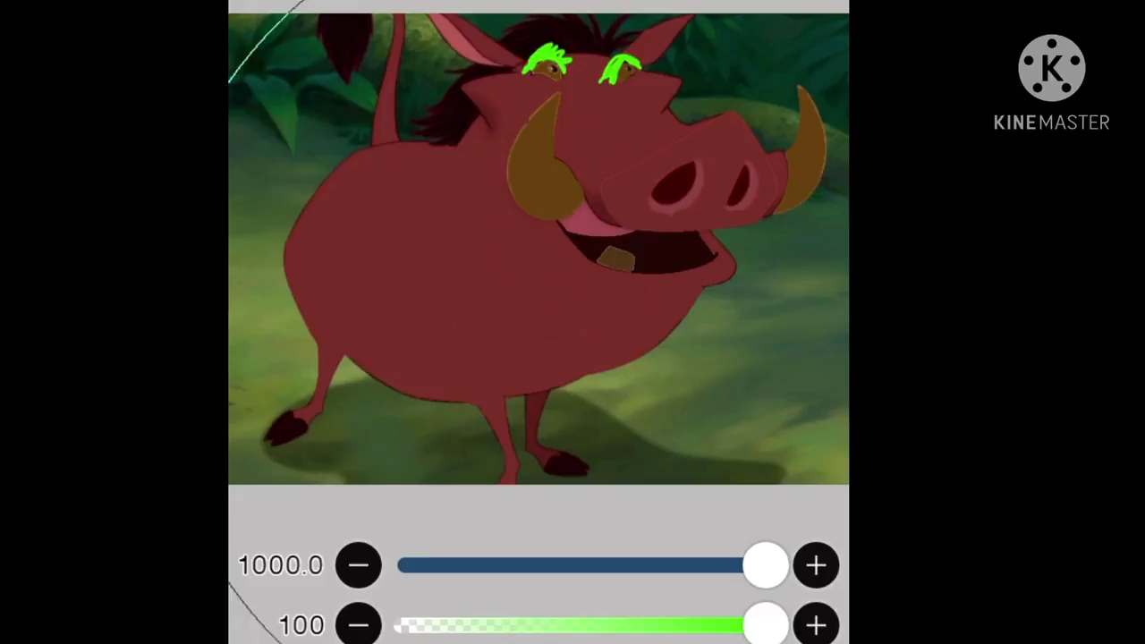
{"action": "left_click_drag", "start_coordinate": [766, 566], "coordinate": [415, 566]}
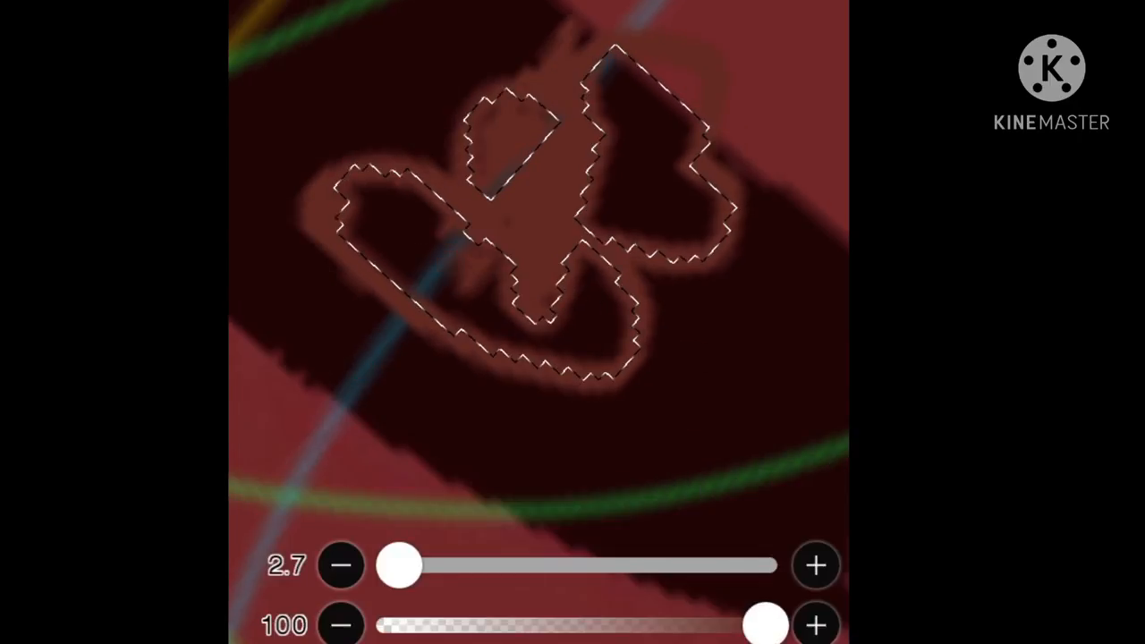
Step: Paint the small shape in Pumbaa's mouth and the mark below it red
{"action": "left_click_drag", "start_coordinate": [399, 565], "coordinate": [750, 565]}
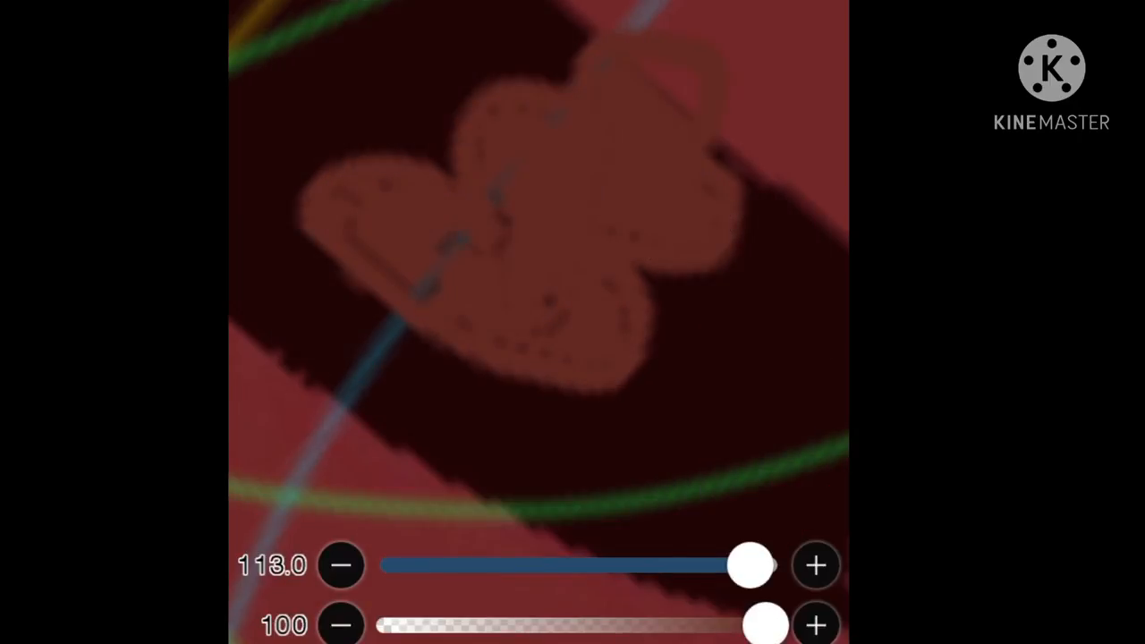
{"action": "left_click_drag", "start_coordinate": [750, 566], "coordinate": [433, 566]}
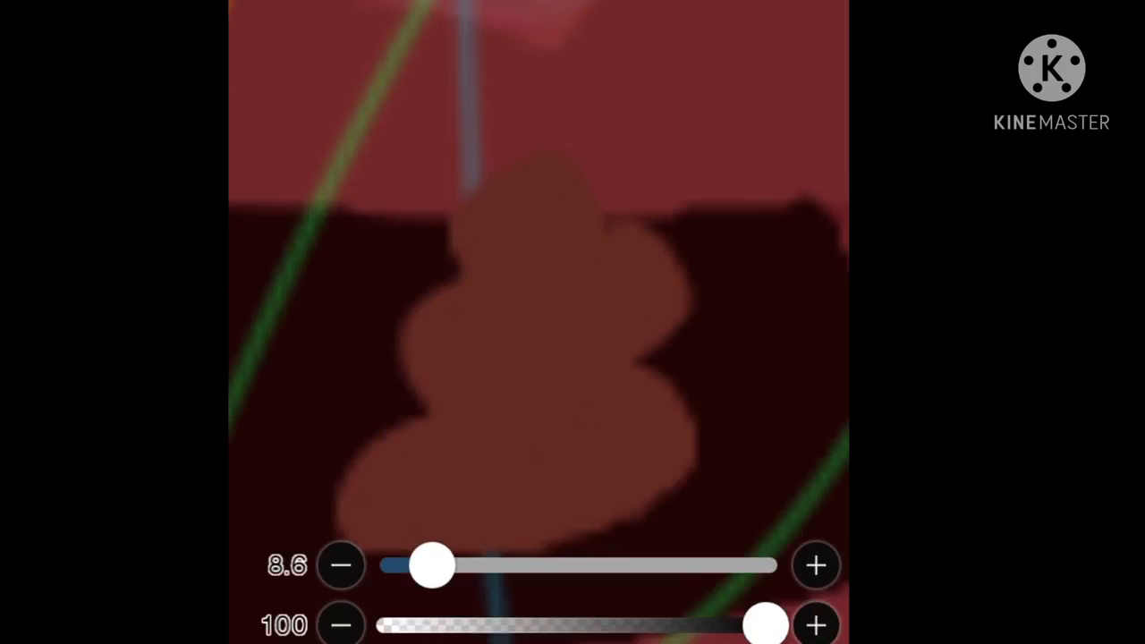
{"action": "left_click_drag", "start_coordinate": [433, 565], "coordinate": [393, 566]}
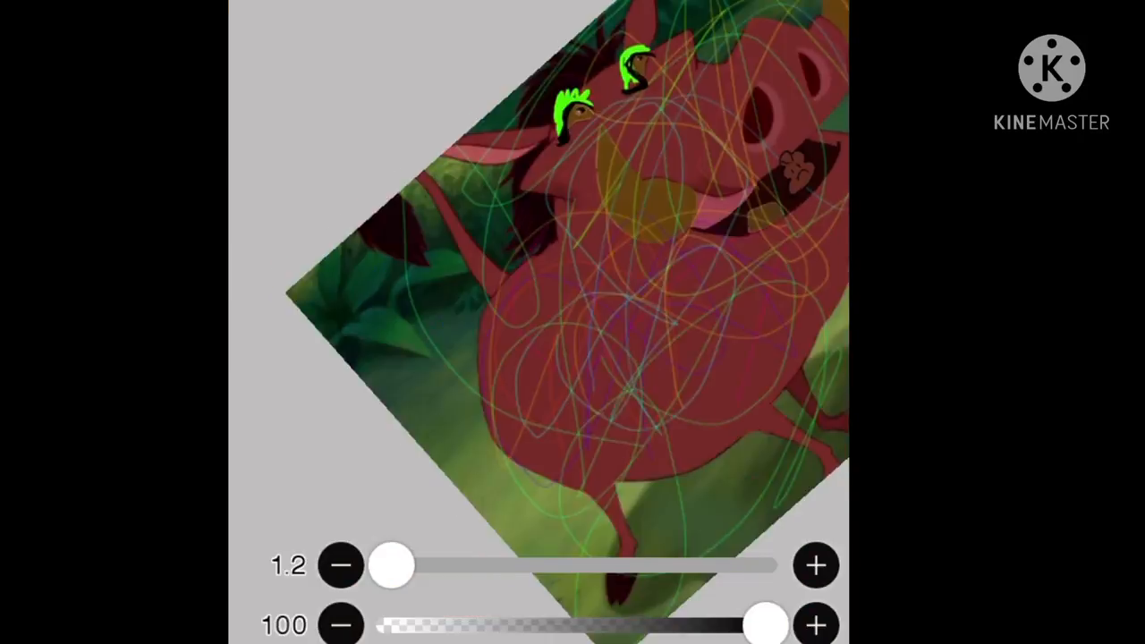
{"action": "left_click_drag", "start_coordinate": [392, 566], "coordinate": [474, 565]}
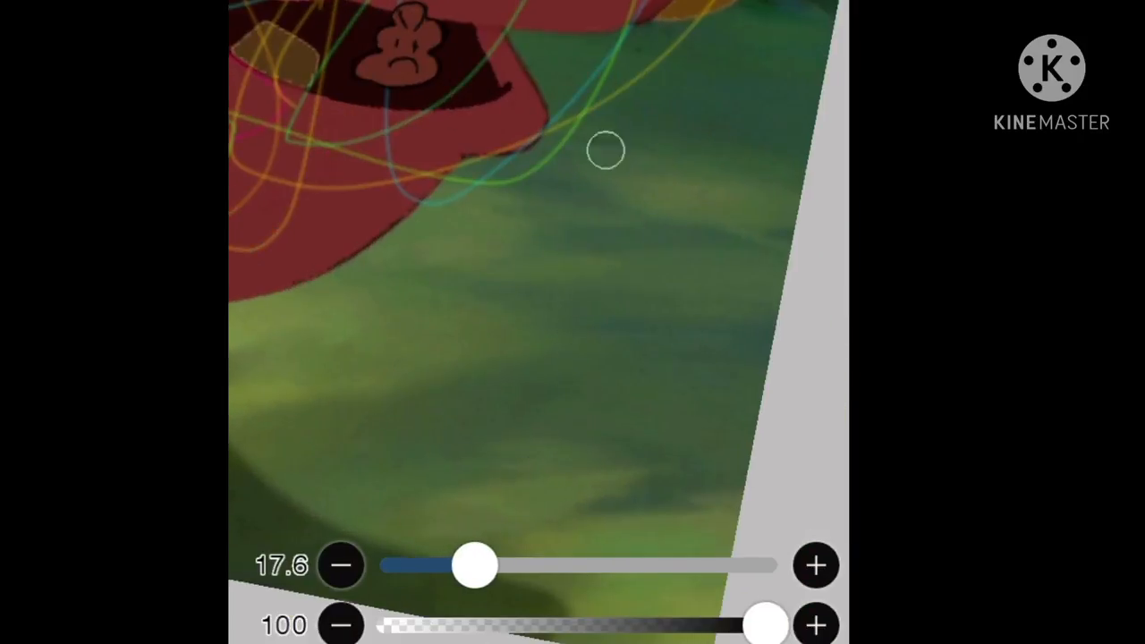